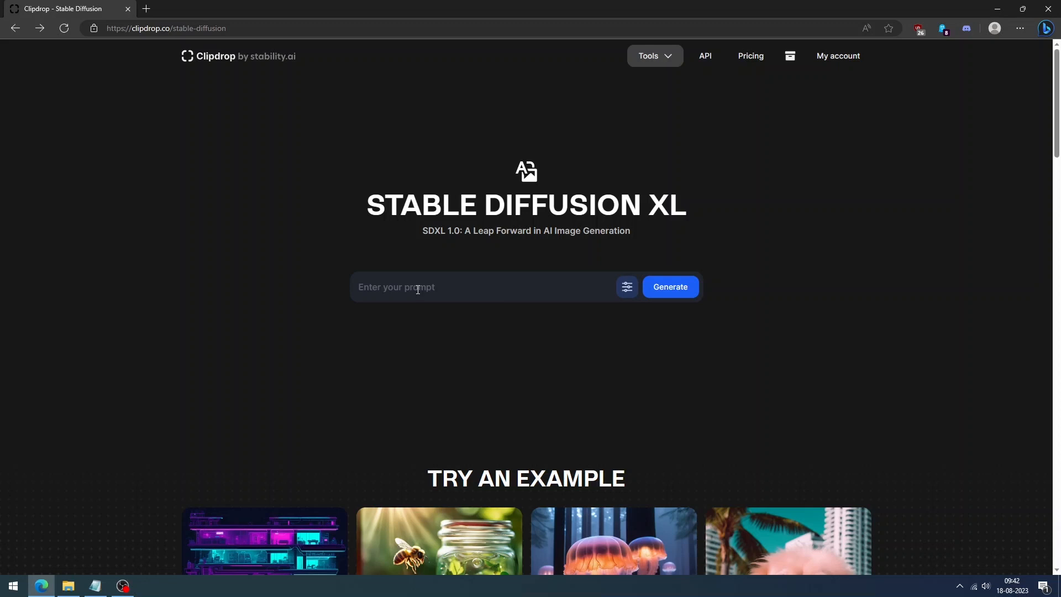
# - Generate 'a 3d cartoon cute girl in white dress' with Stable Diffusion XL and preview the results
pyautogui.write('a 3d cartoon cute girl in white dress')
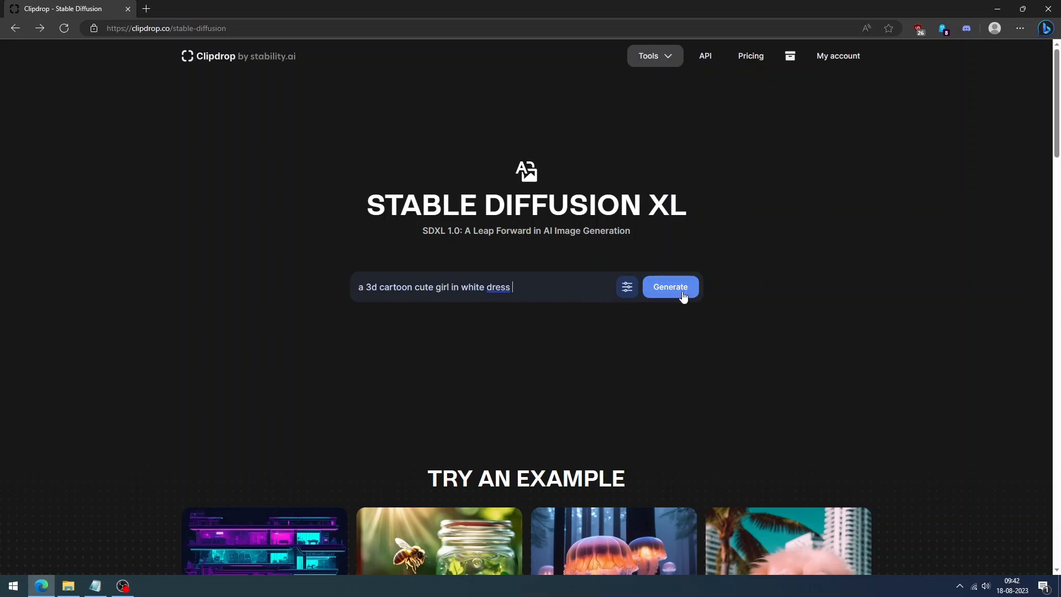
pyautogui.click(670, 287)
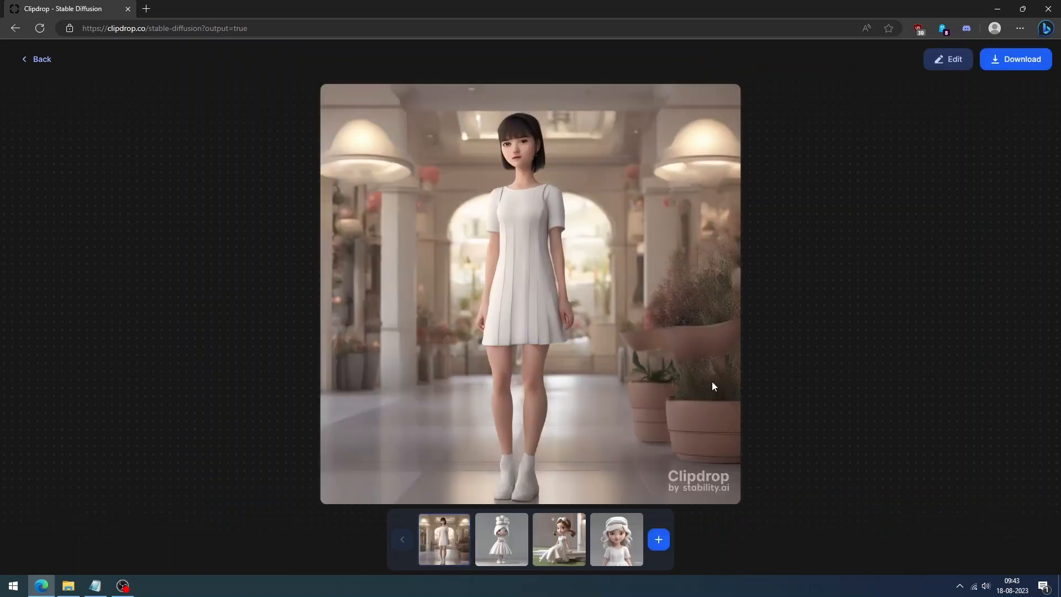
pyautogui.click(501, 538)
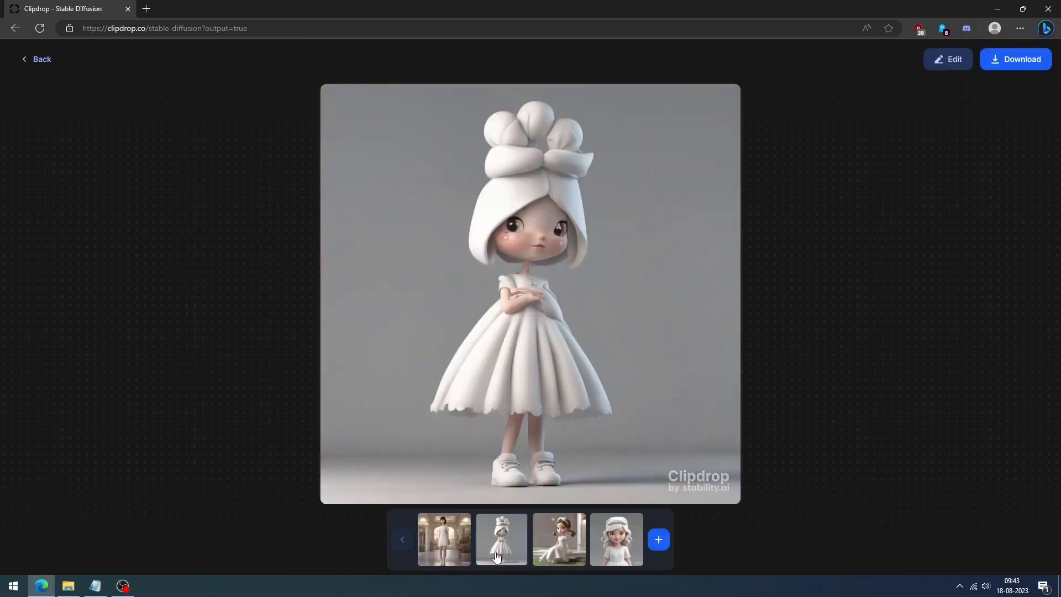
pyautogui.click(558, 540)
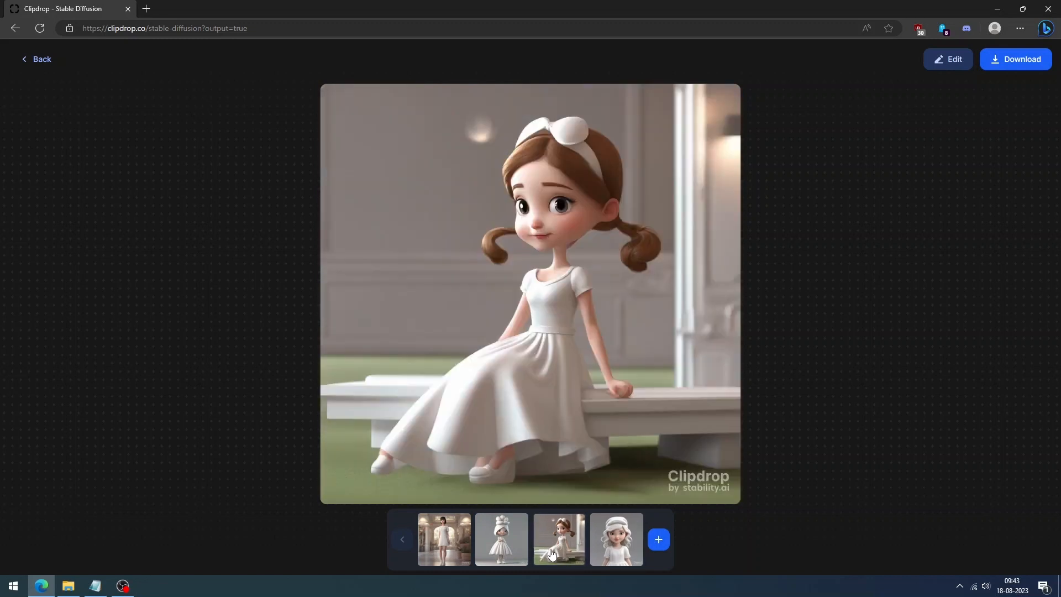
pyautogui.click(969, 28)
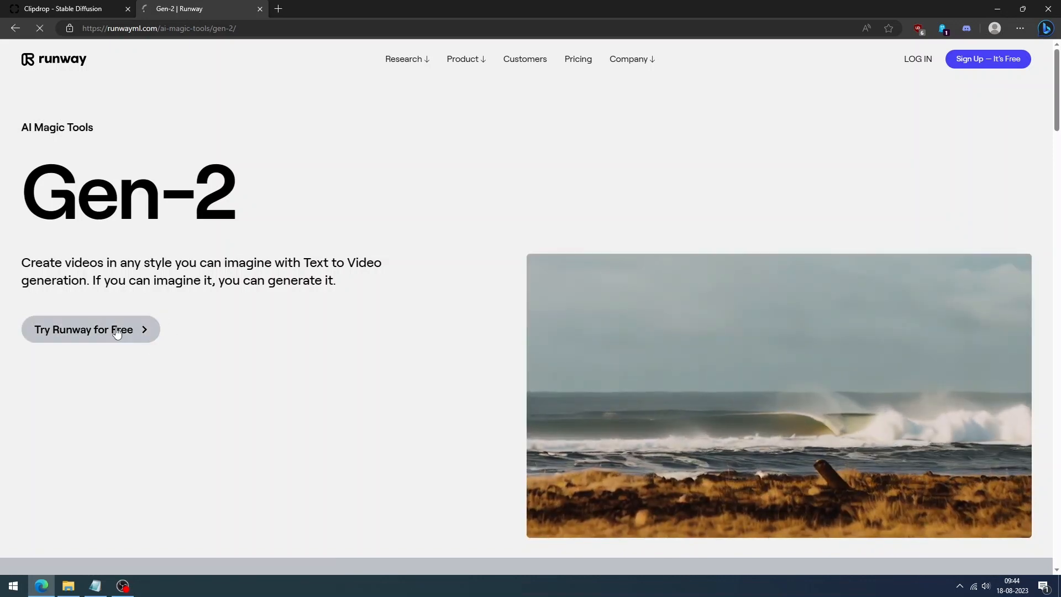
# - Start Runway for free and generate a Gen-2 video from the uploaded cartoon girl image
pyautogui.click(90, 330)
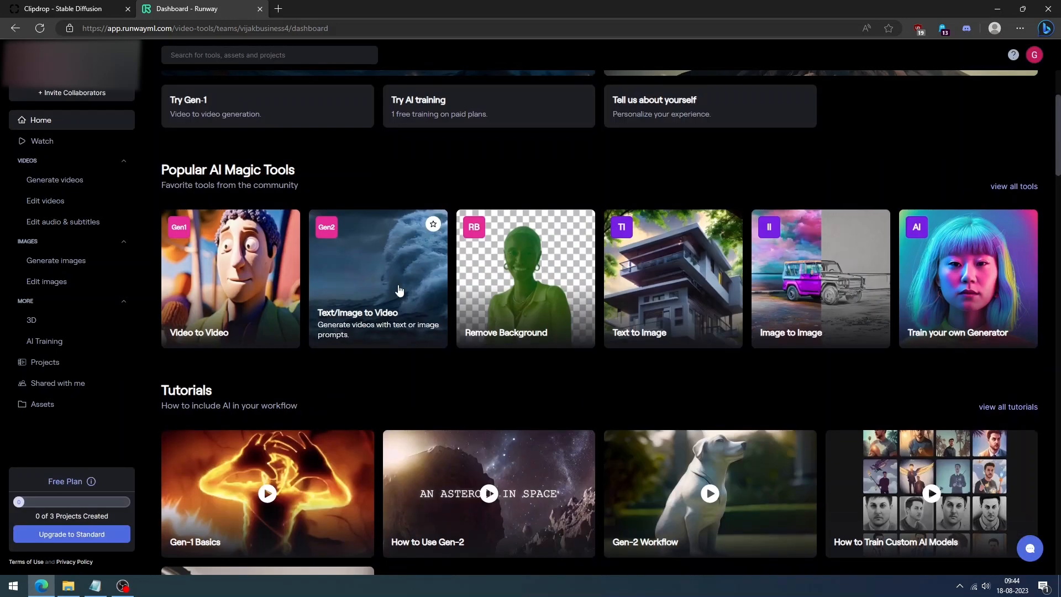
pyautogui.click(378, 279)
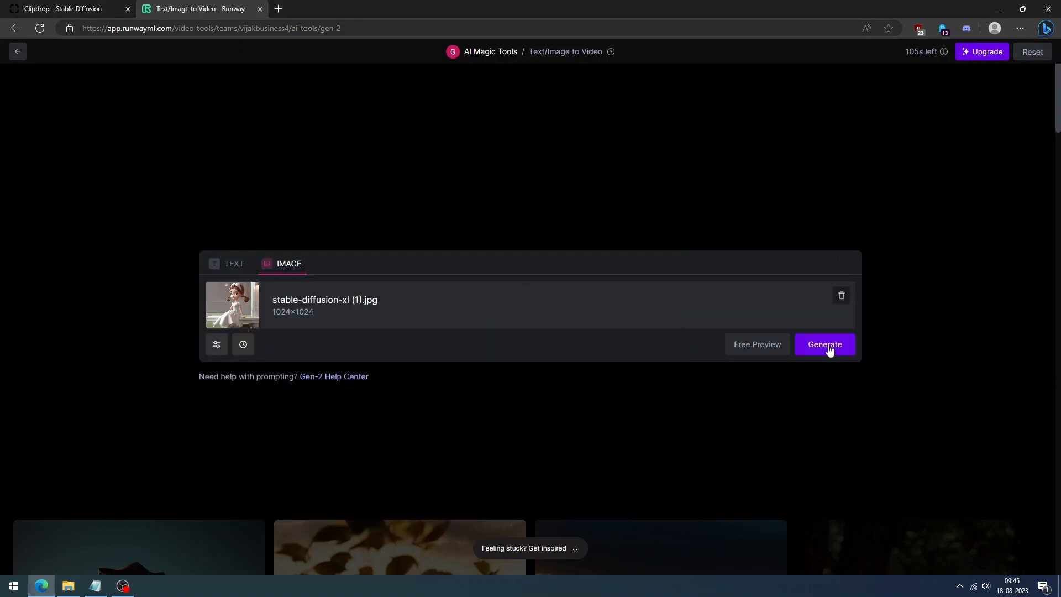
pyautogui.click(823, 344)
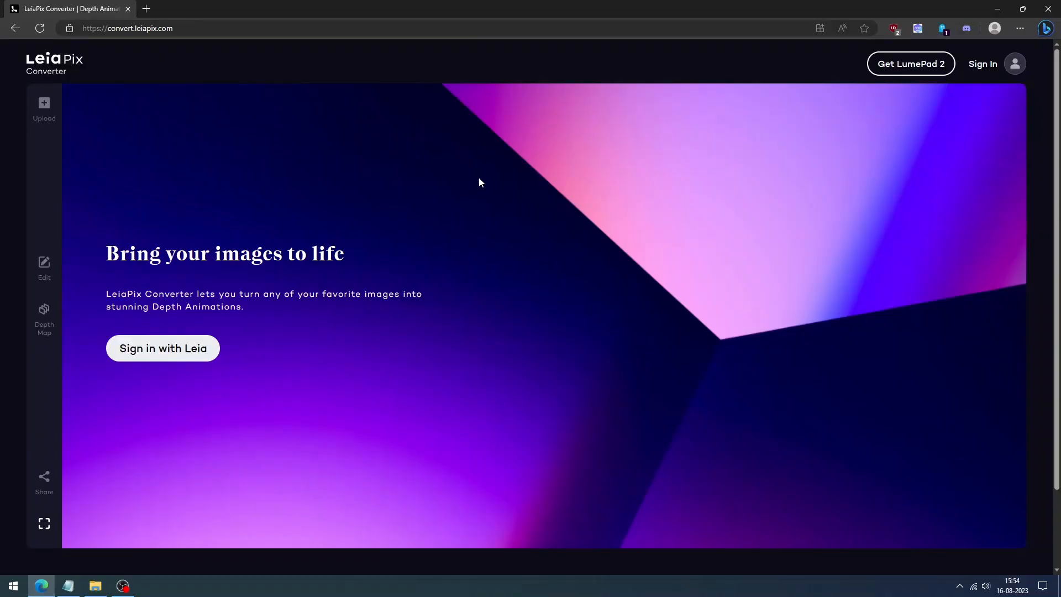
pyautogui.moveTo(102, 75)
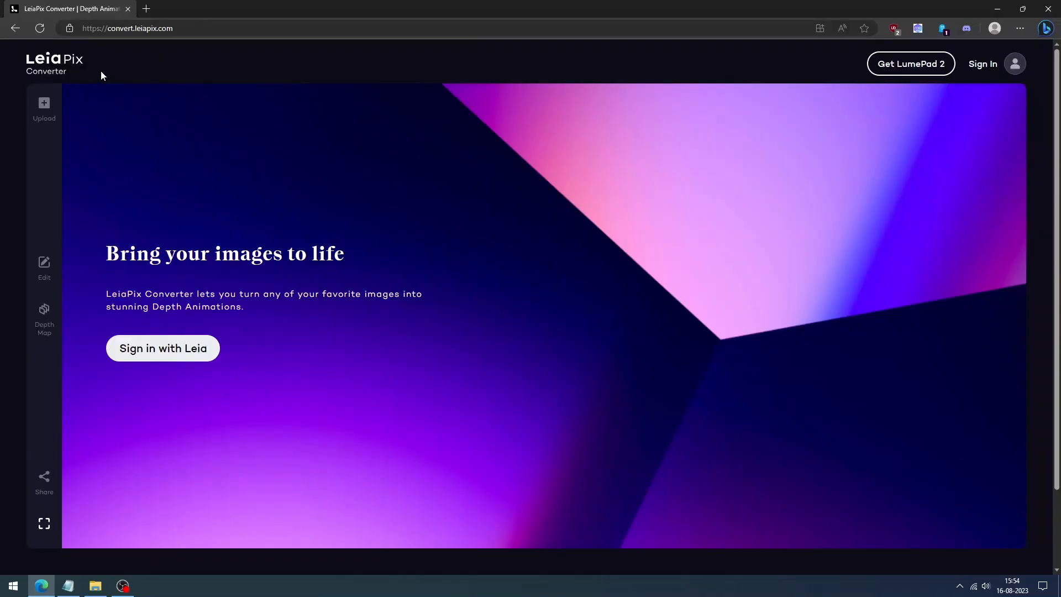
# - Sign in with a Leia account and load fire.jpg as a depth animation
pyautogui.click(162, 348)
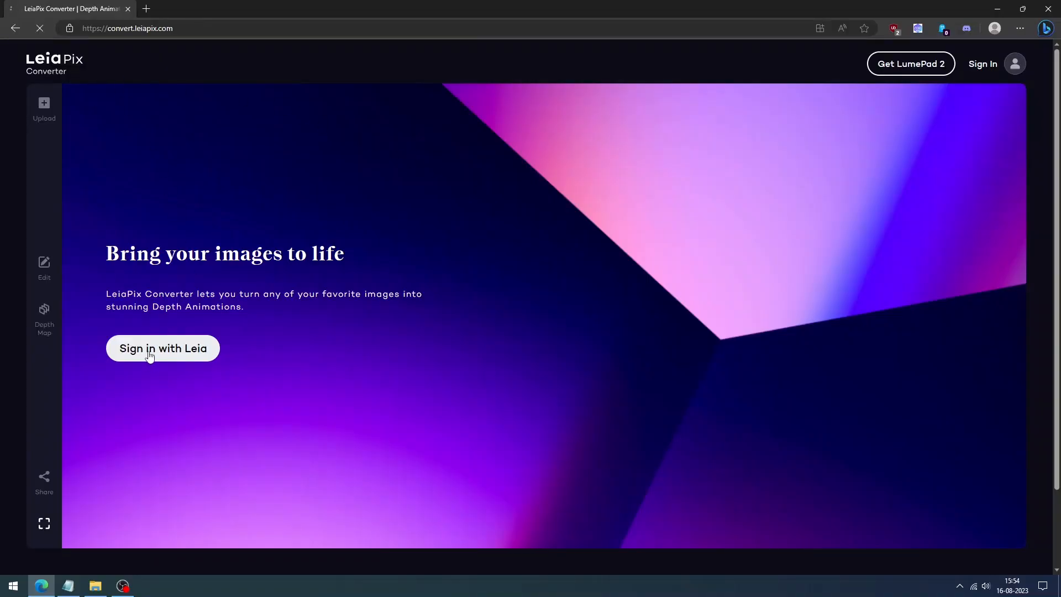
pyautogui.click(162, 348)
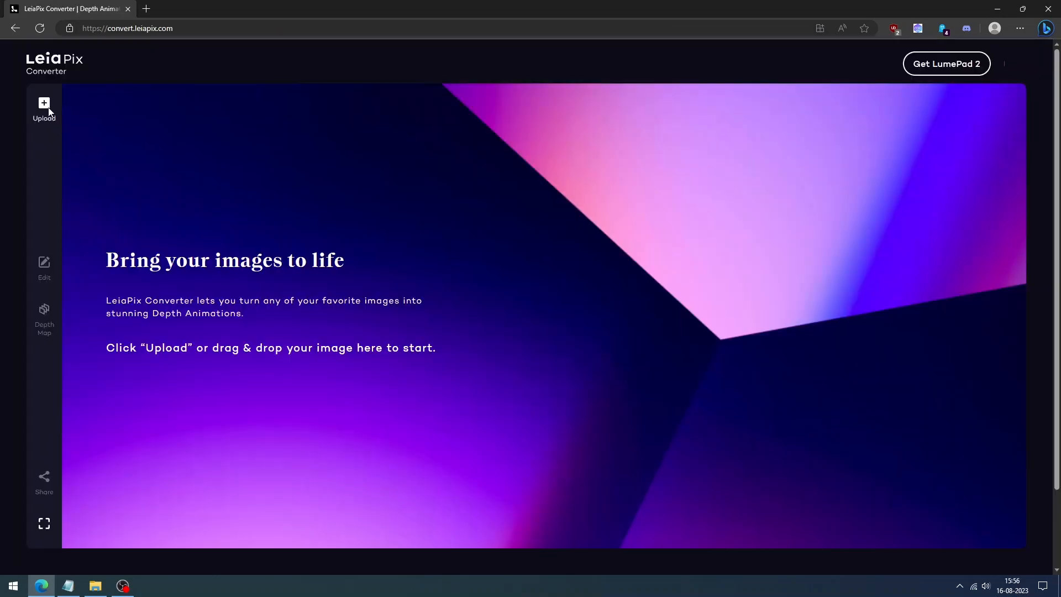
pyautogui.click(43, 108)
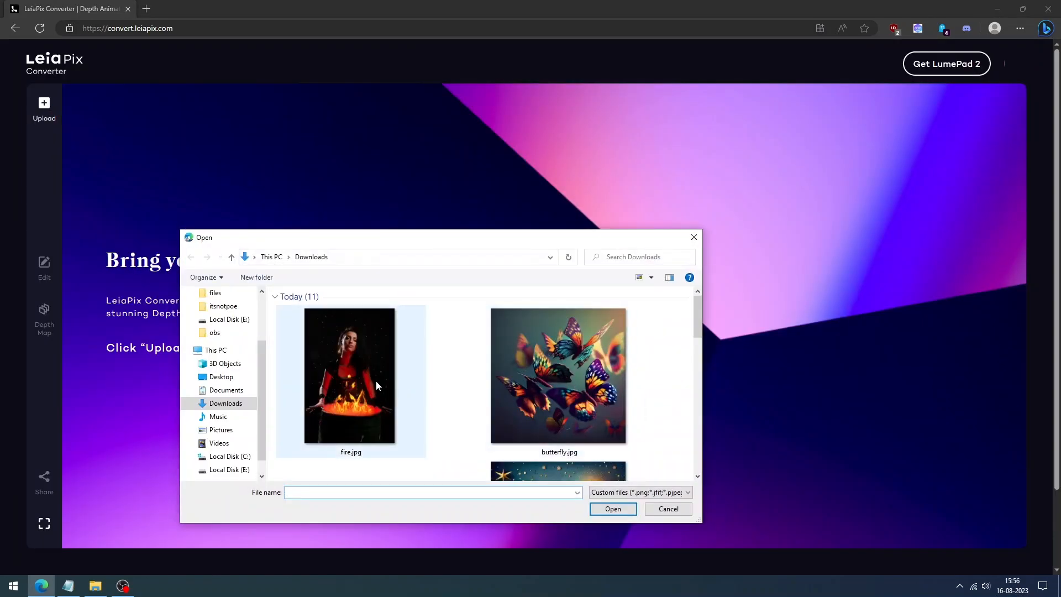
pyautogui.doubleClick(349, 376)
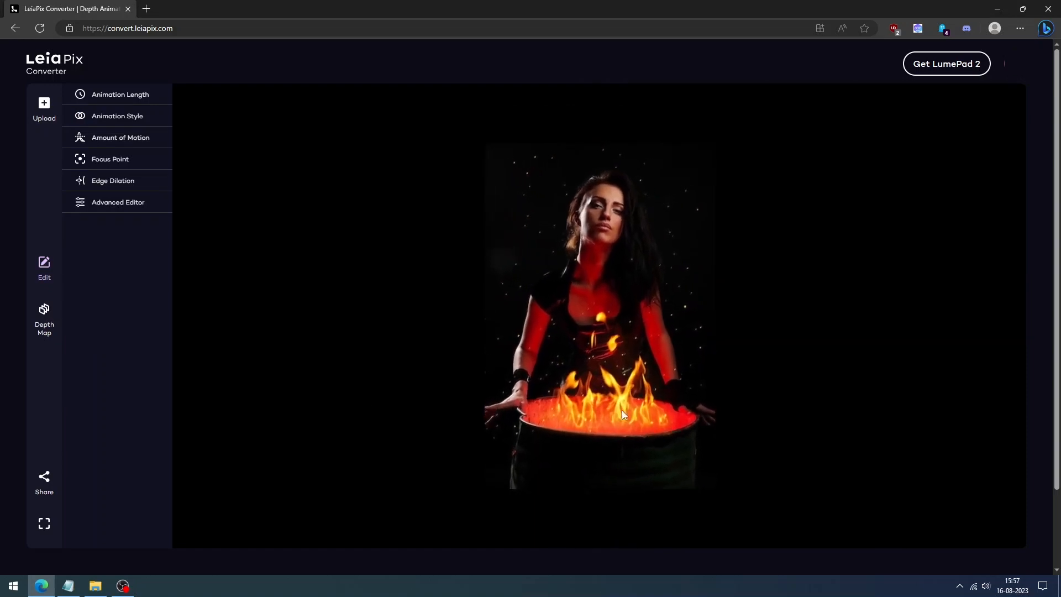
# - Review the animation length and set the animation style to Tall Circle
pyautogui.click(120, 94)
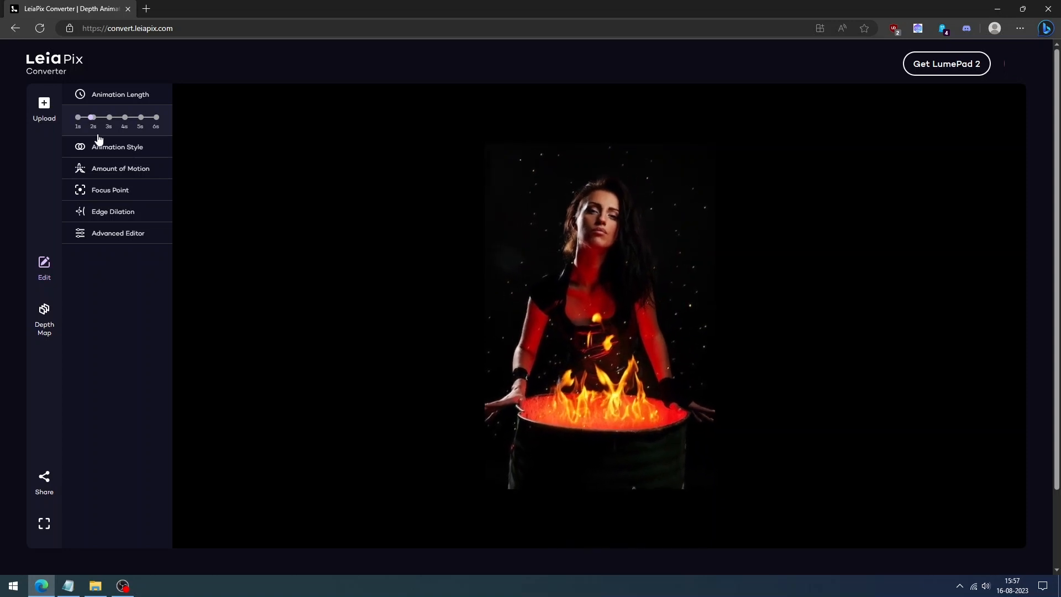
pyautogui.click(117, 147)
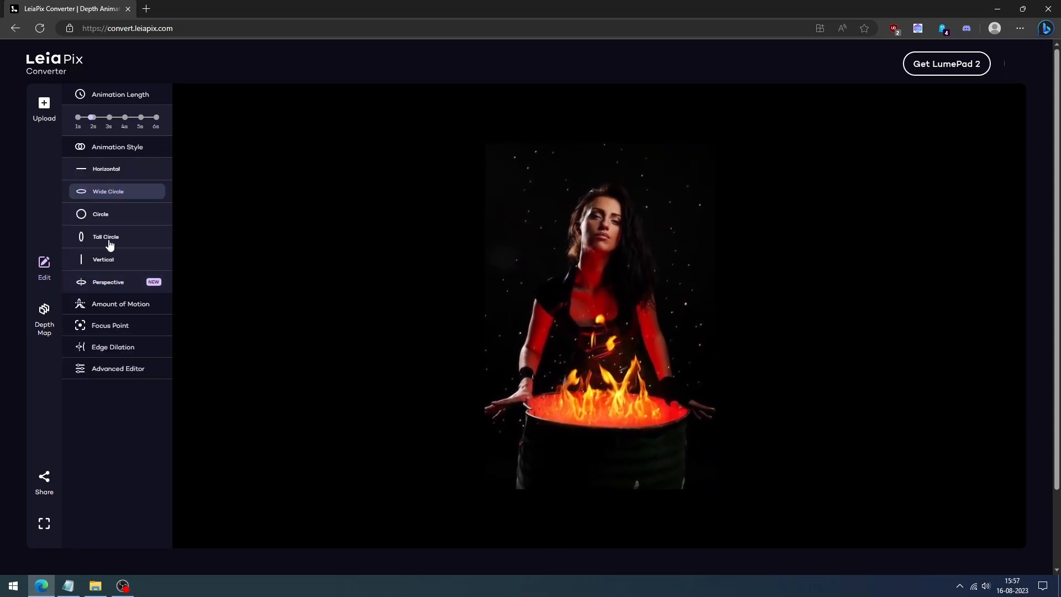
pyautogui.click(119, 303)
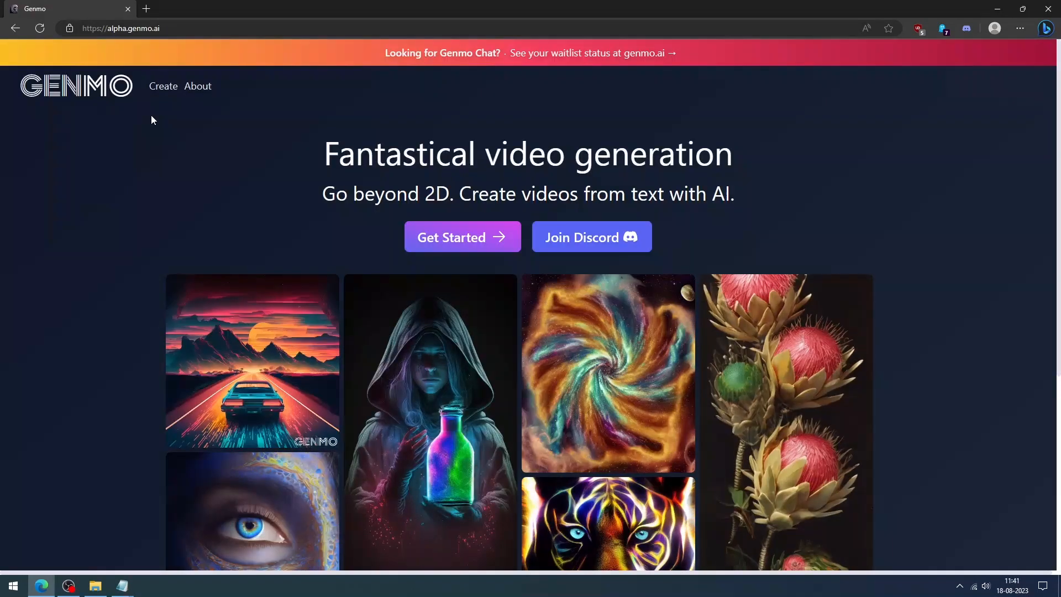
# - Upload the elephant starting frame, set the length to about 7 seconds and make the video
pyautogui.click(462, 236)
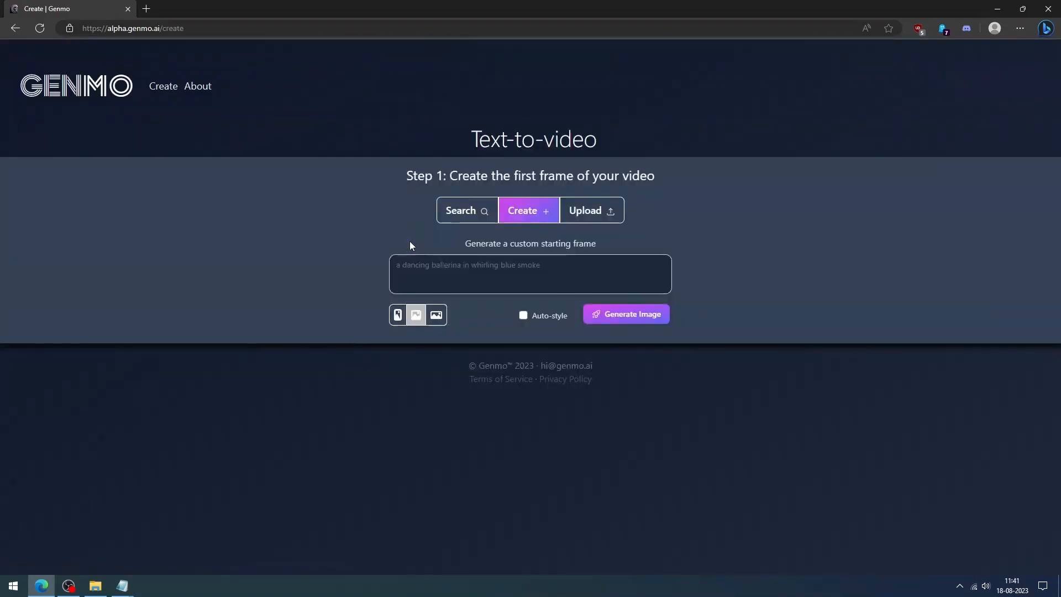
pyautogui.moveTo(183, 112)
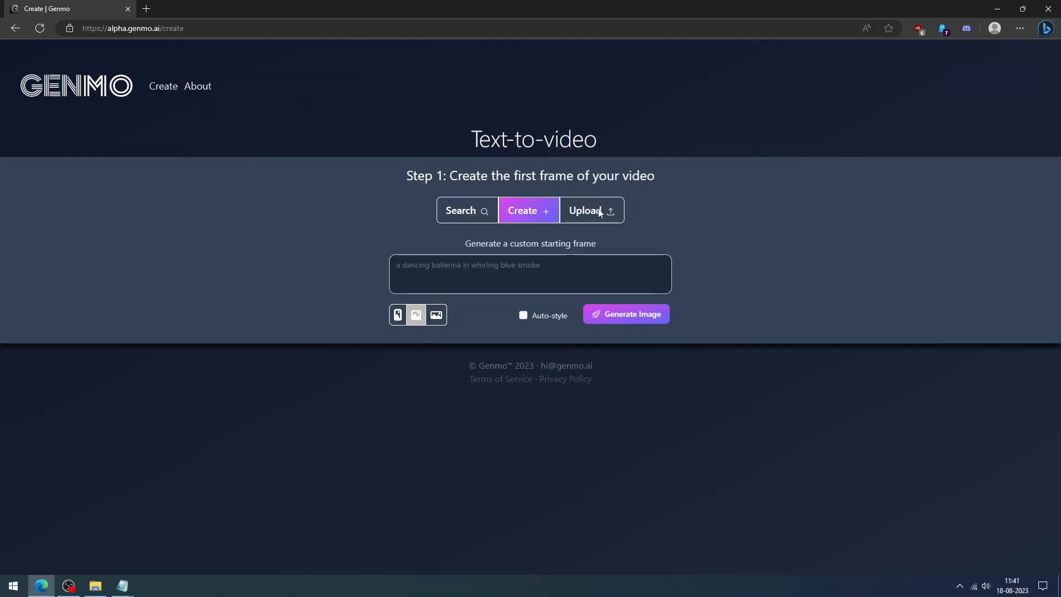
pyautogui.click(584, 210)
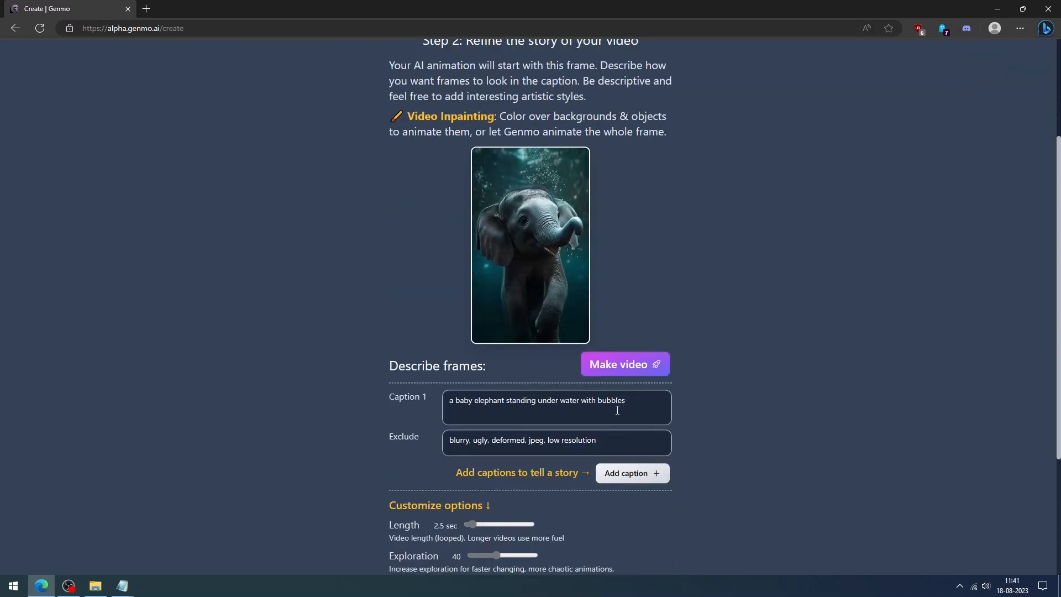
pyautogui.scroll(-3)
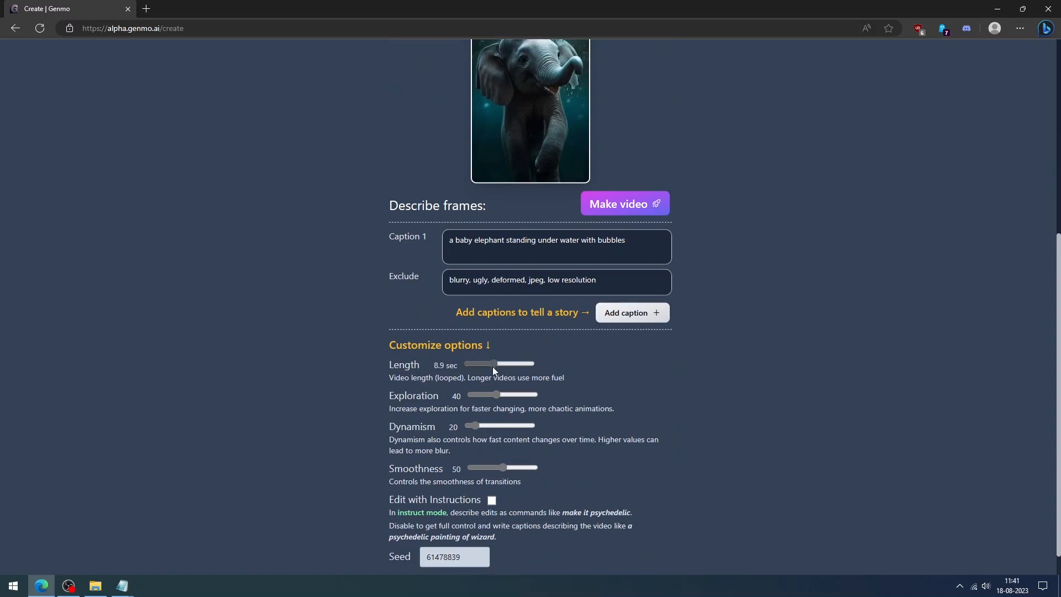
pyautogui.moveTo(494, 364); pyautogui.dragTo(488, 364)
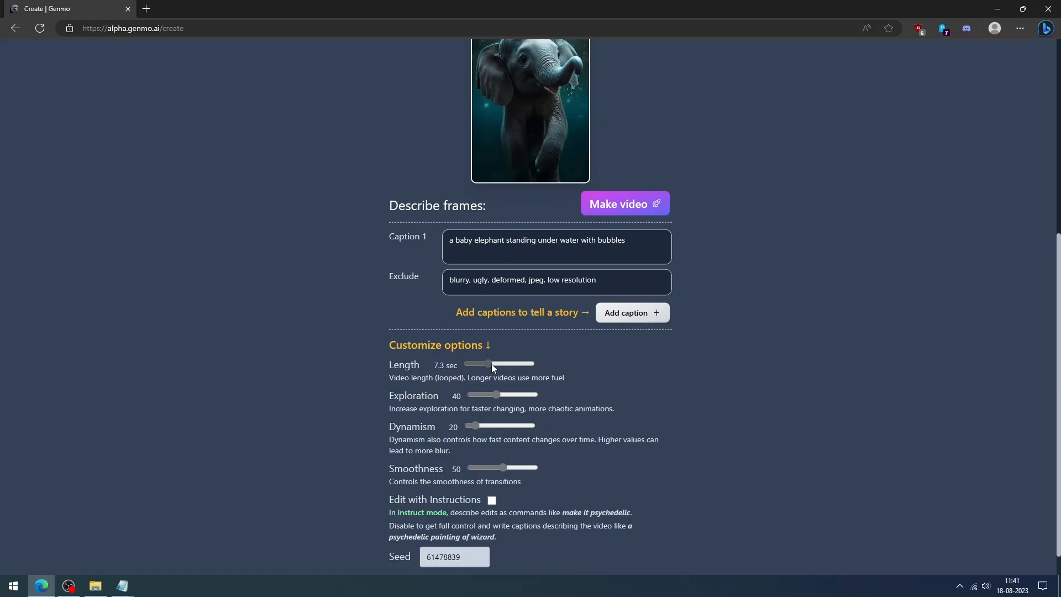
pyautogui.click(624, 203)
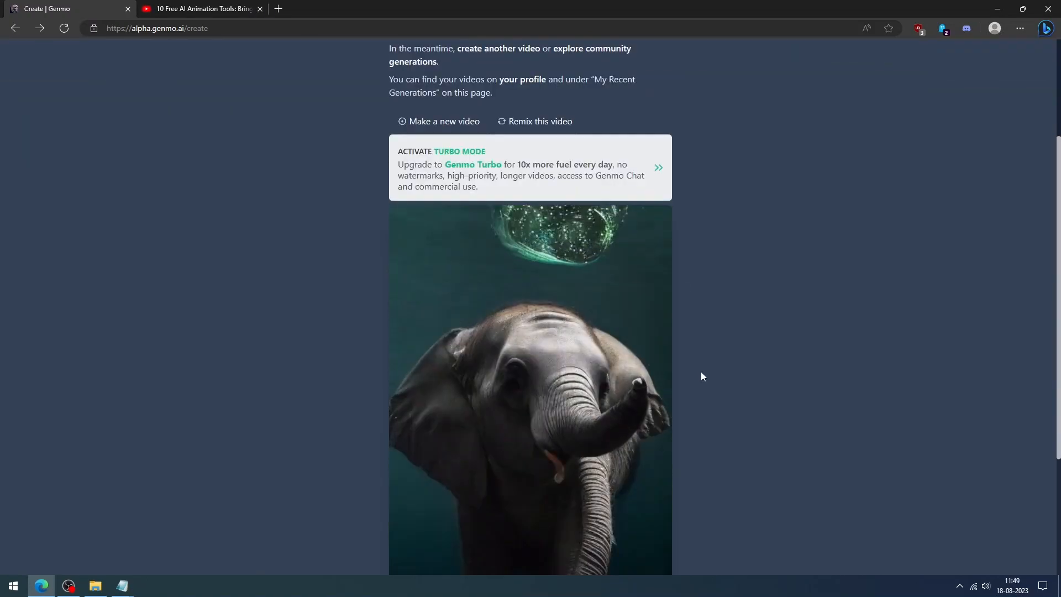
# - Look over Genmo's pricing plans
pyautogui.scroll(-3)
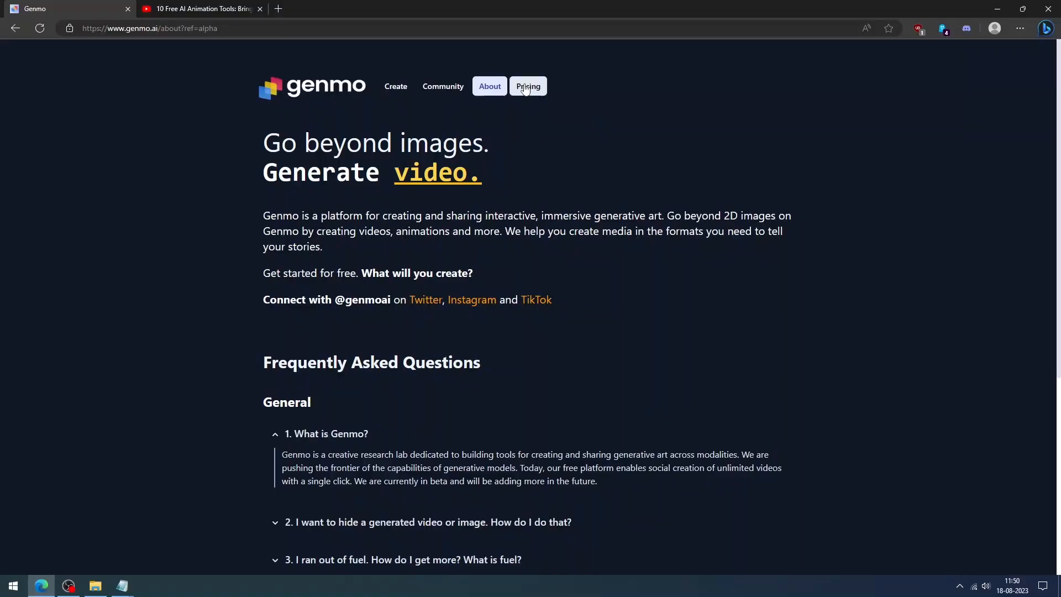
pyautogui.click(528, 86)
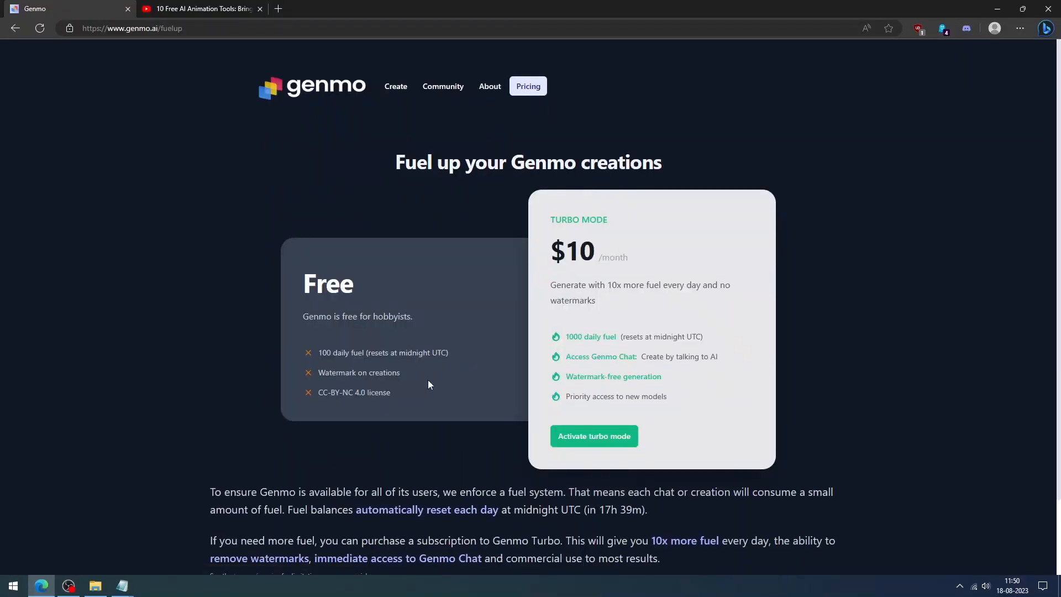
pyautogui.moveTo(719, 411)
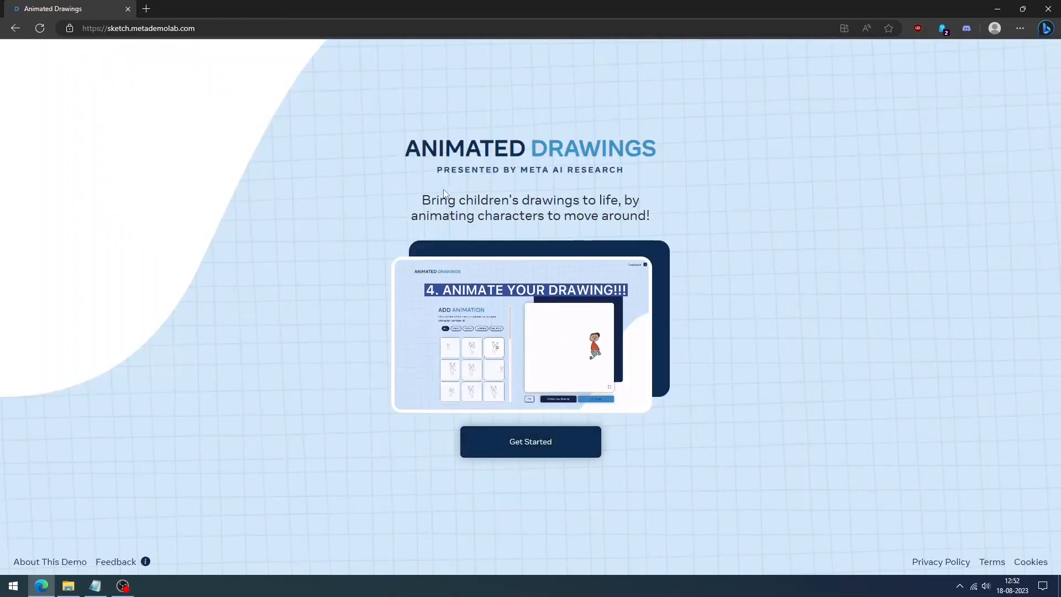
# - Upload the cartoon schoolboy picture and accept its bounding box and cut-out mask
pyautogui.click(529, 441)
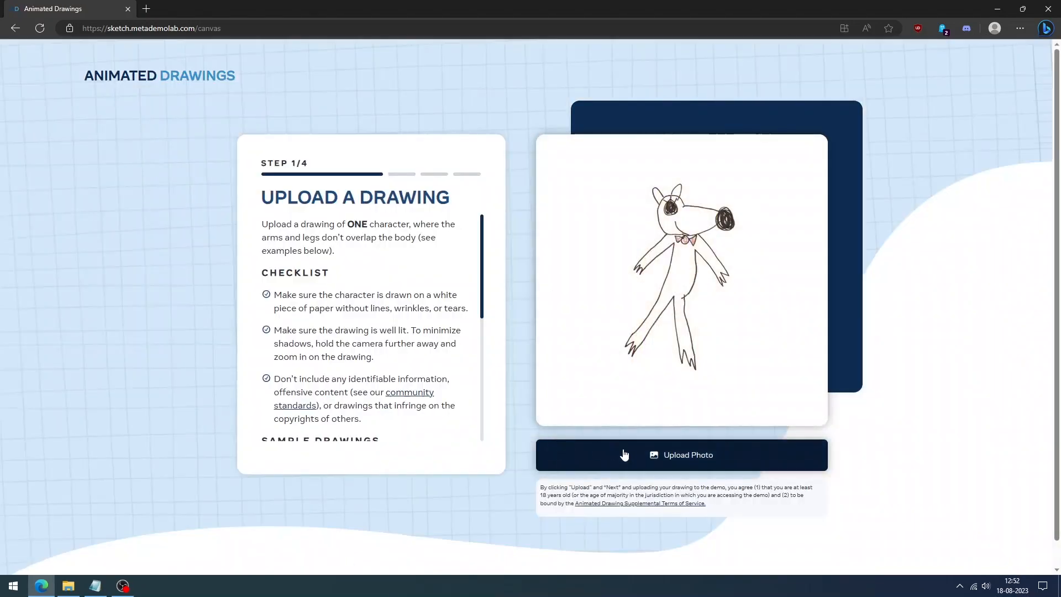
pyautogui.click(680, 454)
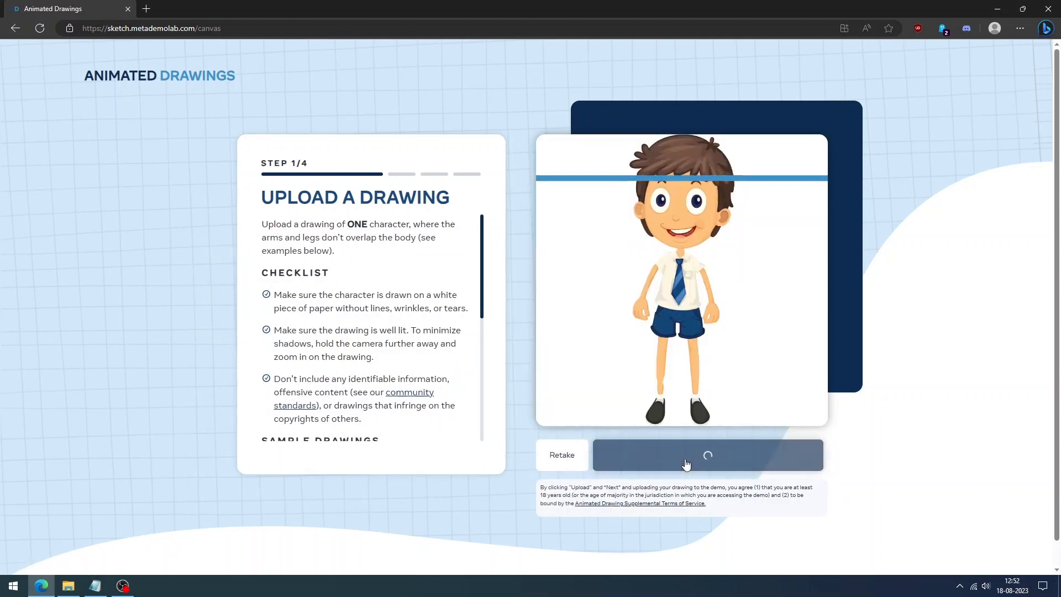
pyautogui.click(707, 454)
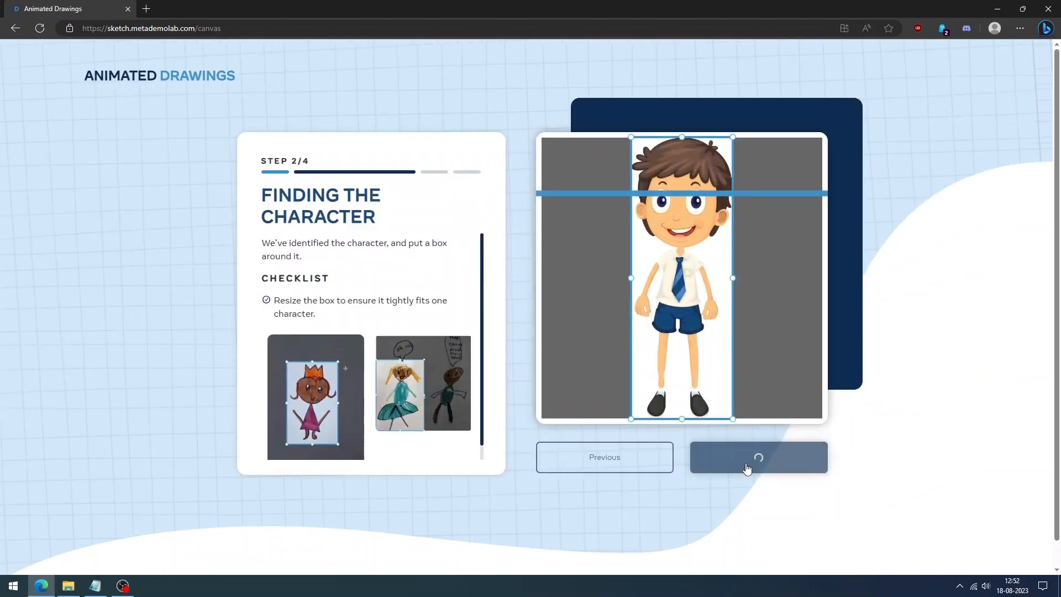
pyautogui.click(757, 457)
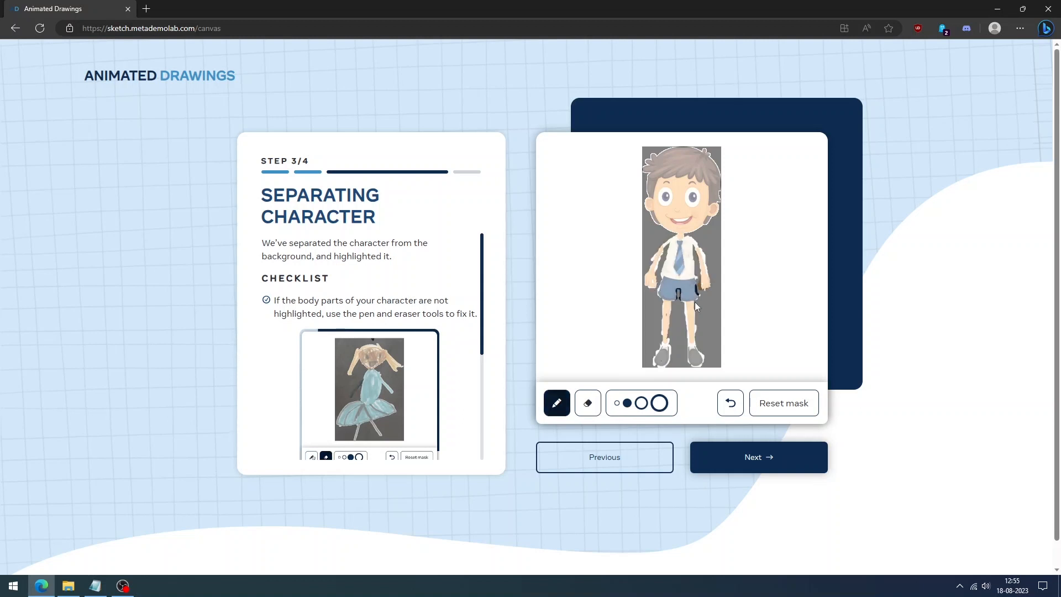
pyautogui.click(758, 457)
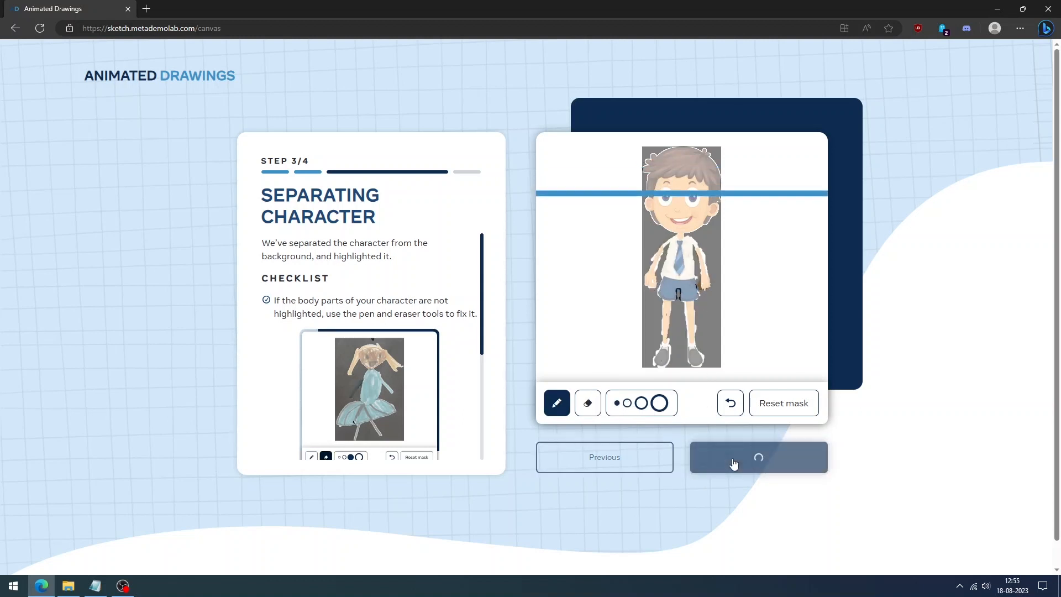
# - Move the right wrist joint onto the hand and accept the skeleton joints
pyautogui.click(758, 457)
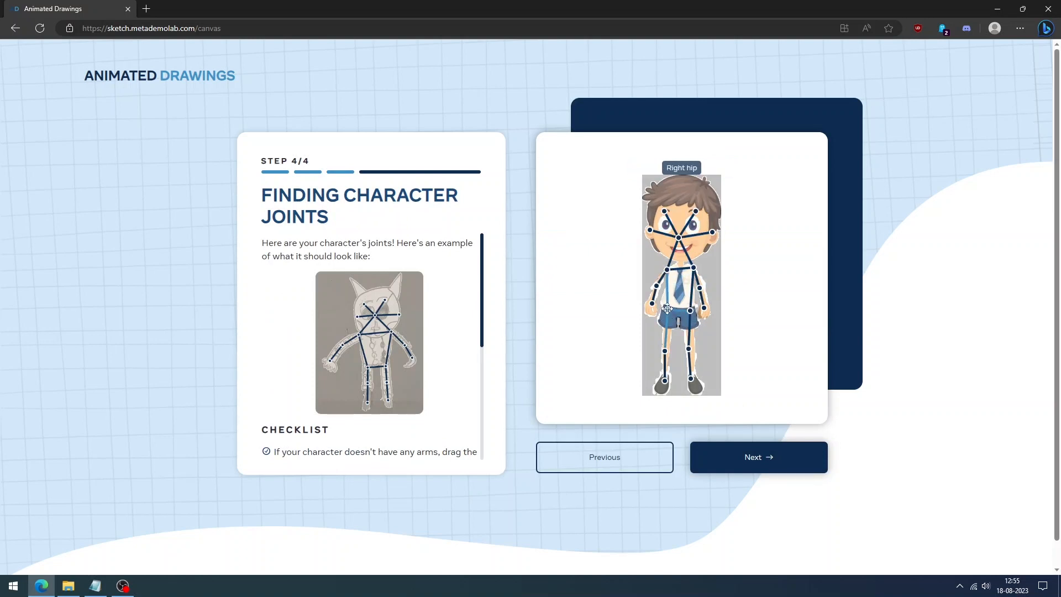
pyautogui.moveTo(666, 308); pyautogui.dragTo(652, 312)
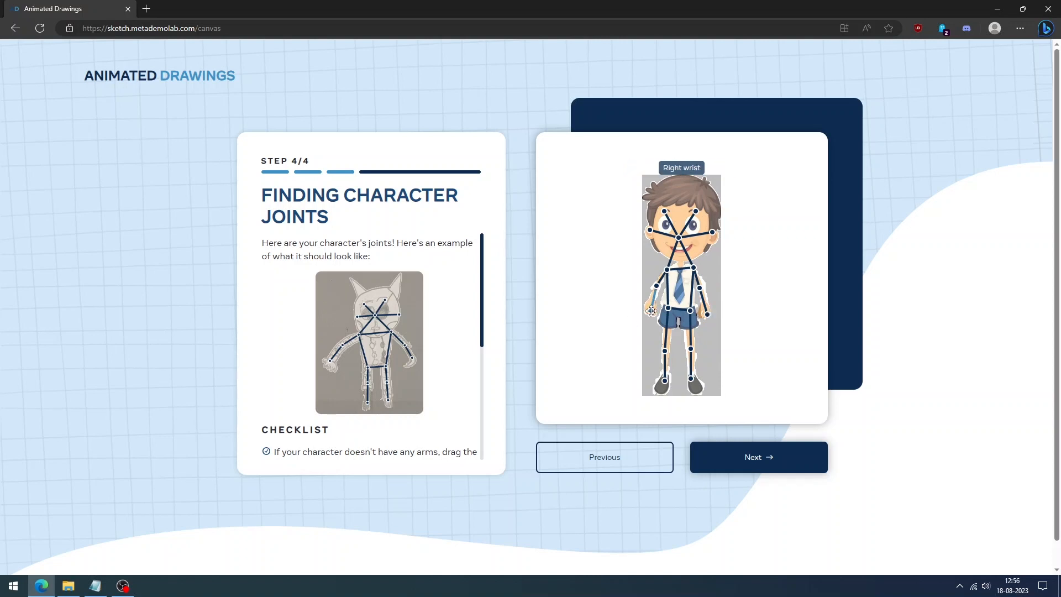
pyautogui.click(758, 456)
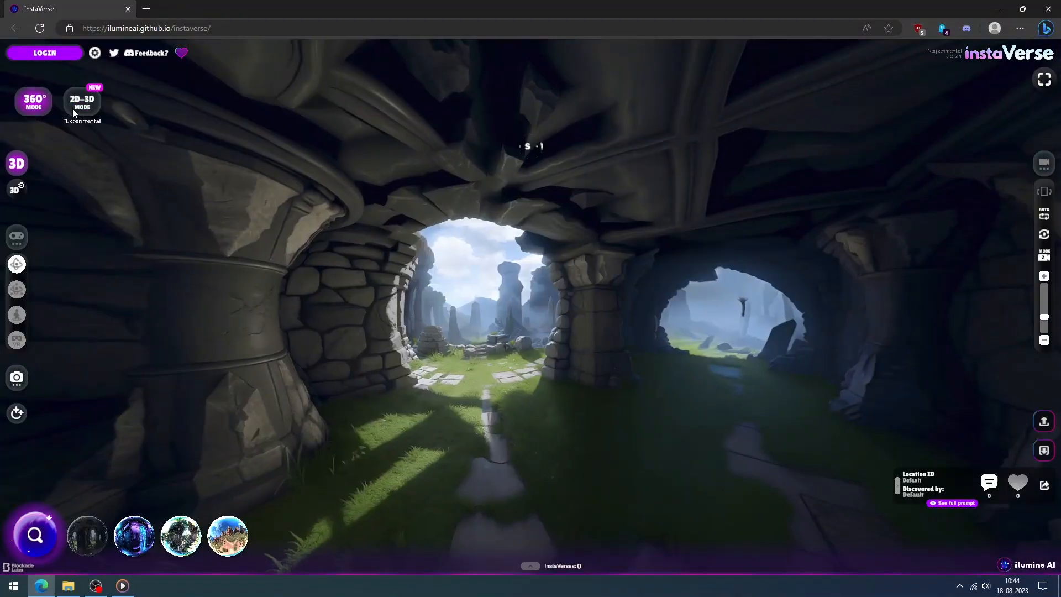
# - Load glowing river.jpg in 2D-3D Mode to render it as an explorable 3D scene
pyautogui.click(81, 102)
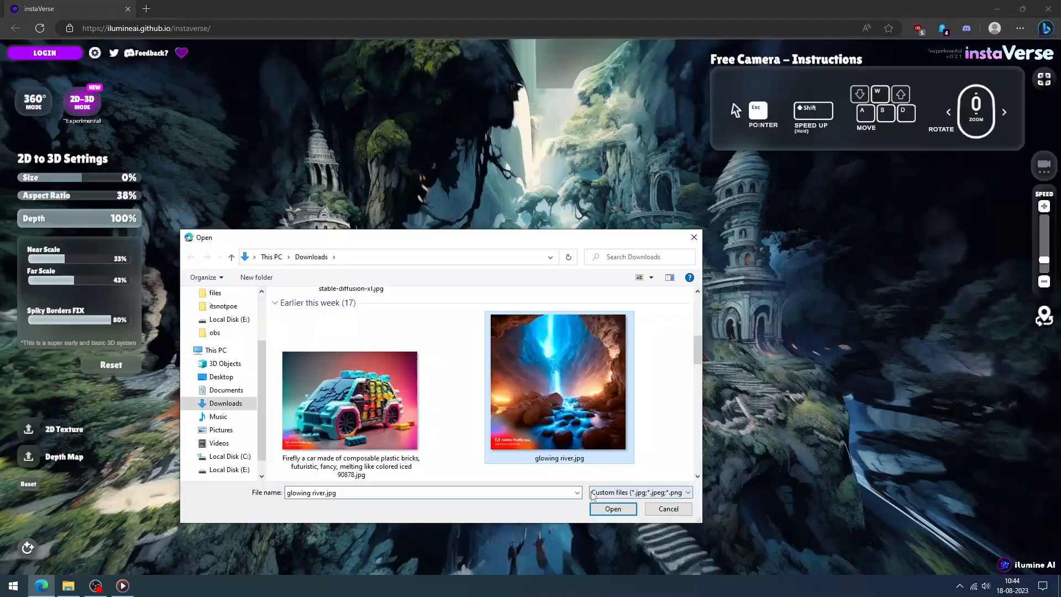
pyautogui.click(611, 508)
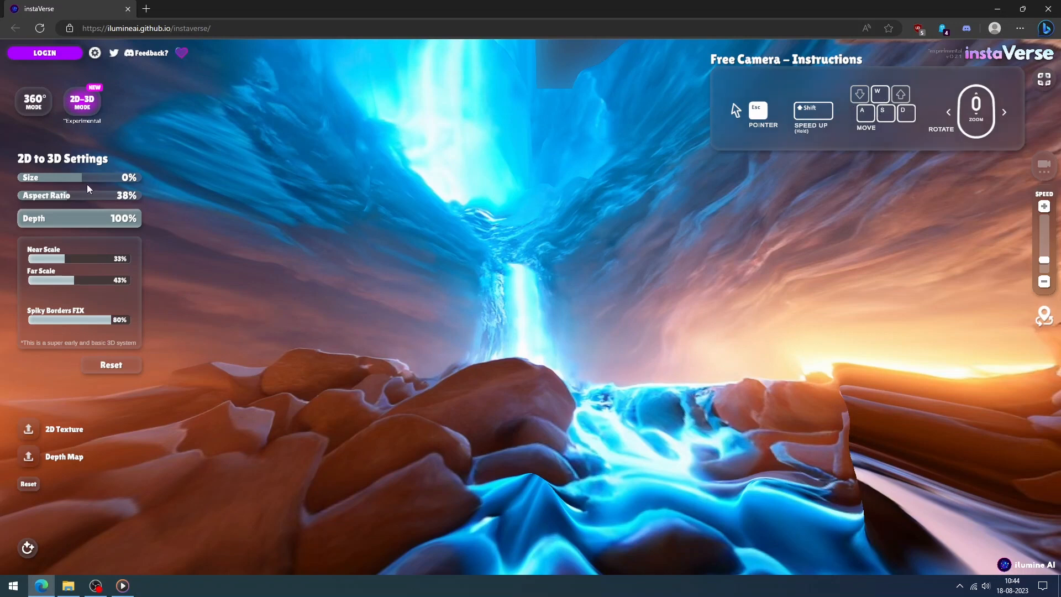
pyautogui.moveTo(80, 201)
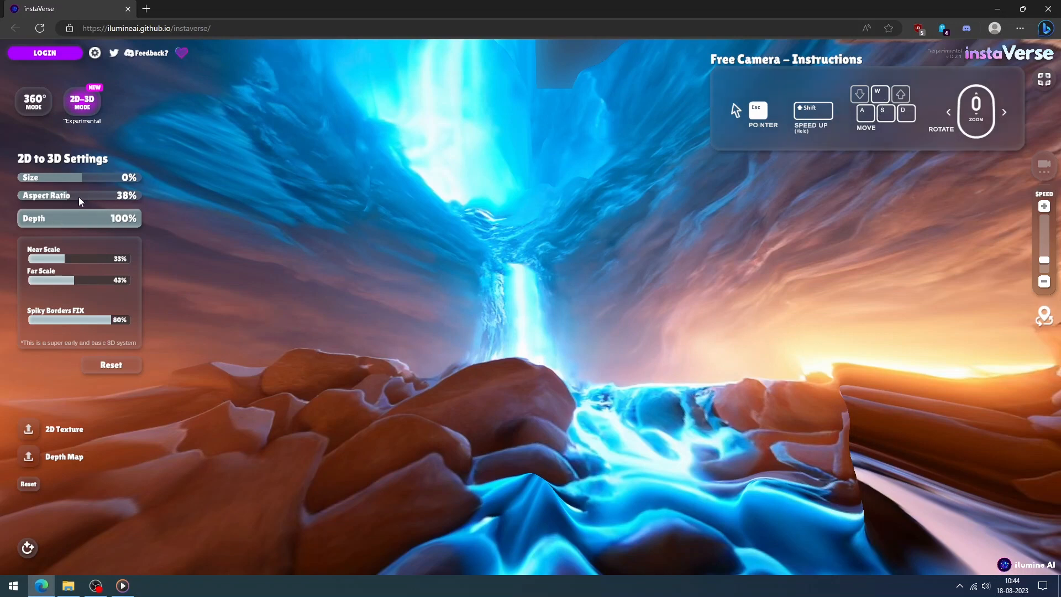
pyautogui.moveTo(106, 373)
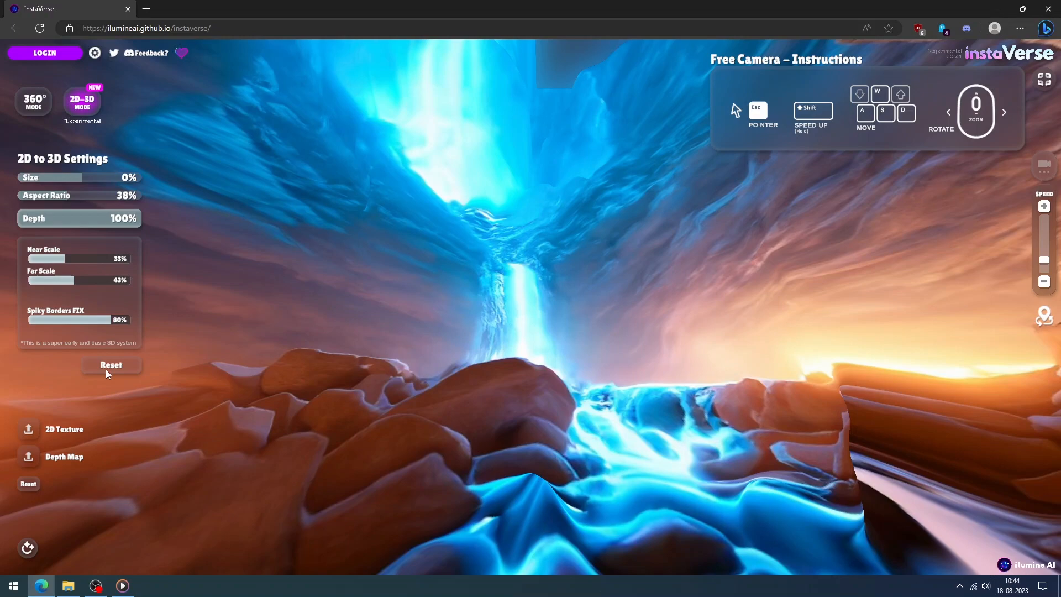